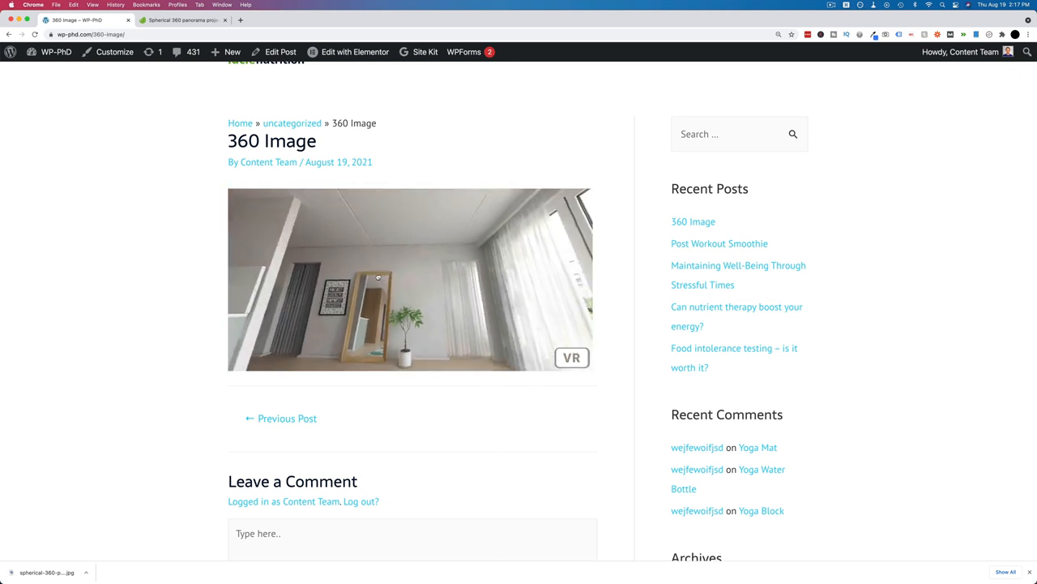
- Download the Scandinavian interior spherical panorama from the '360 image' results under a project
left_click(572, 357)
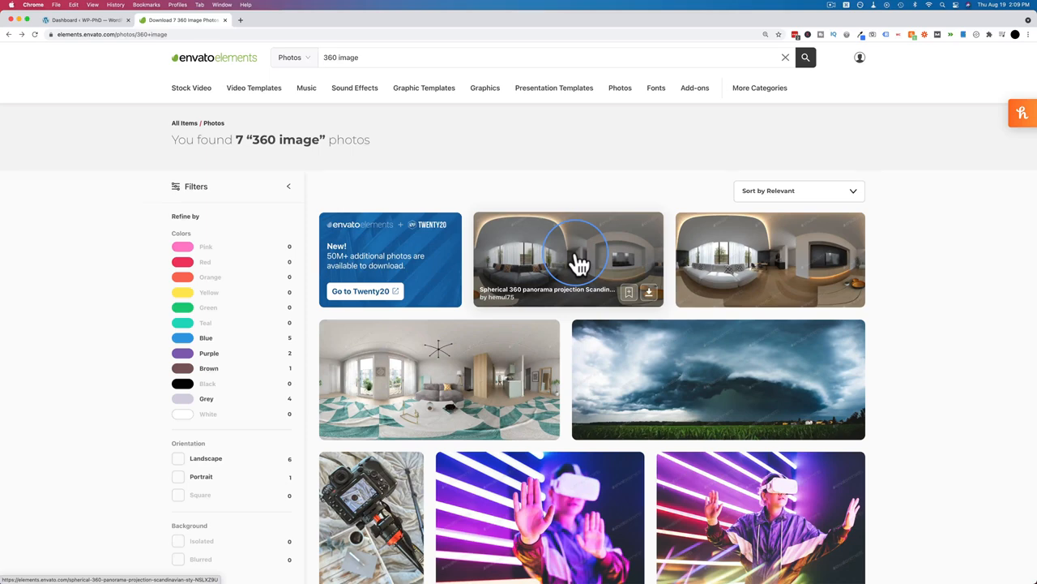
scroll("down", 3)
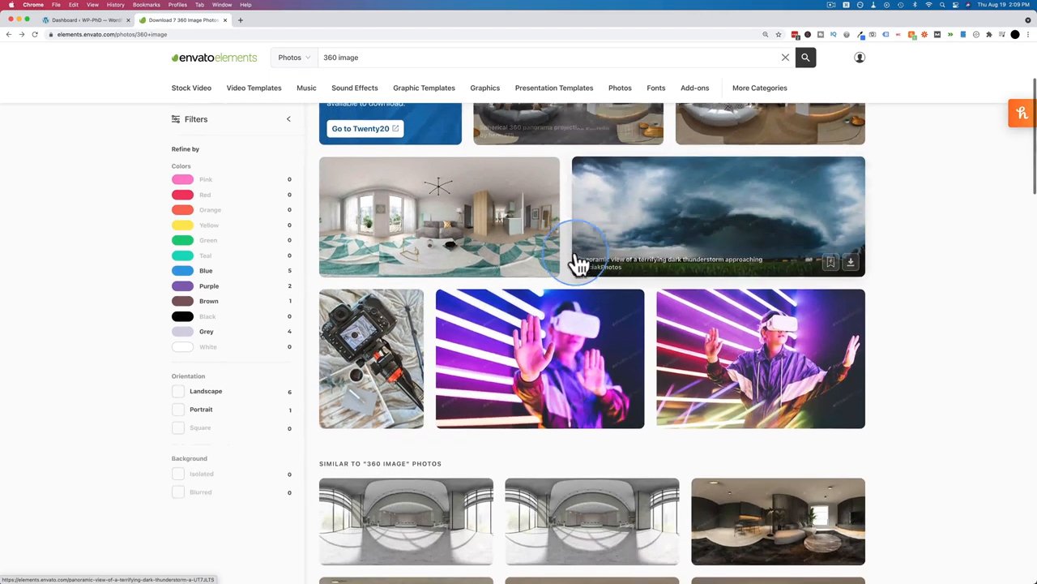
scroll("down", 3)
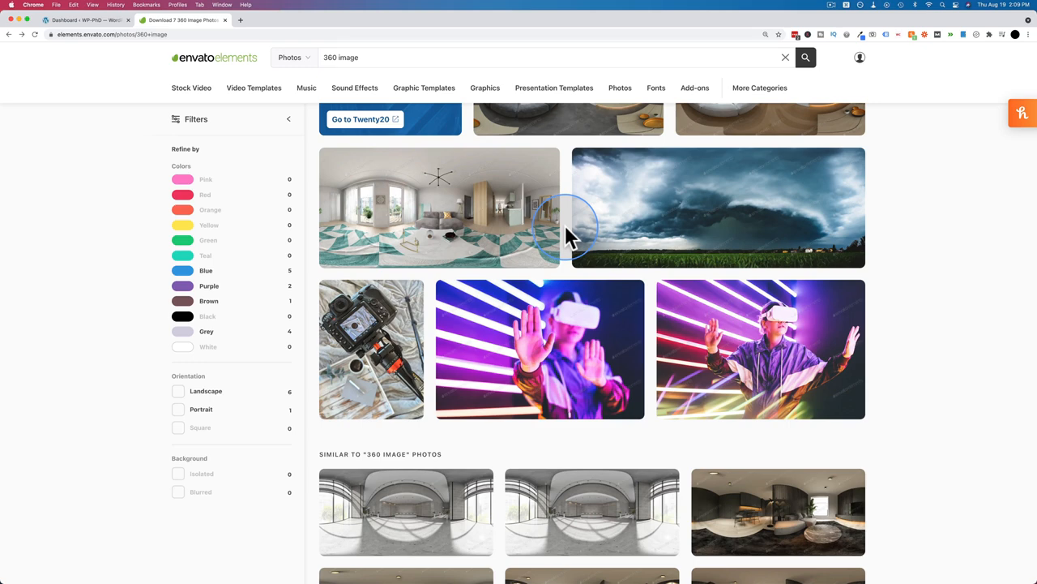
left_click(439, 207)
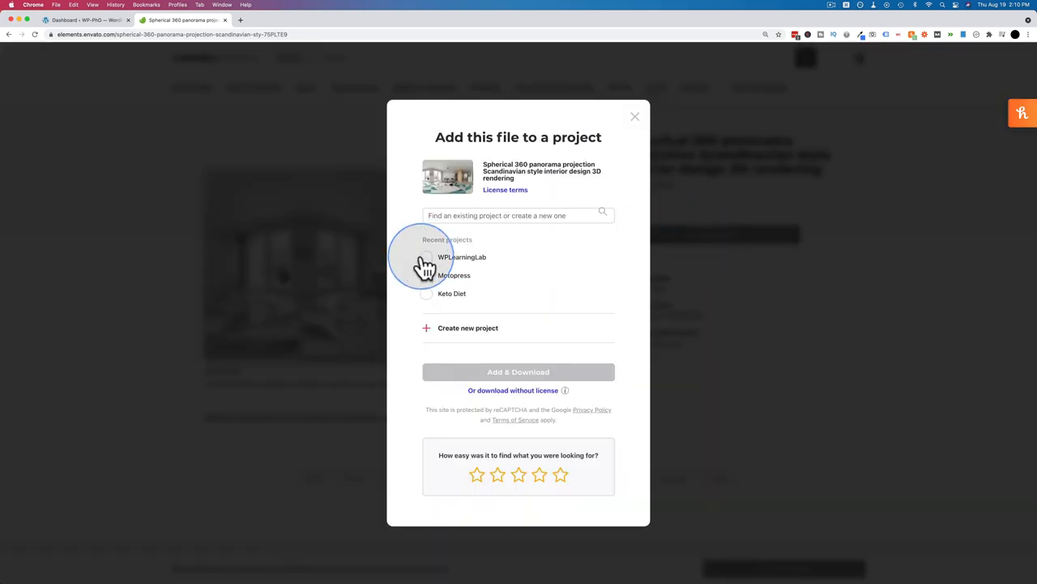
left_click(634, 116)
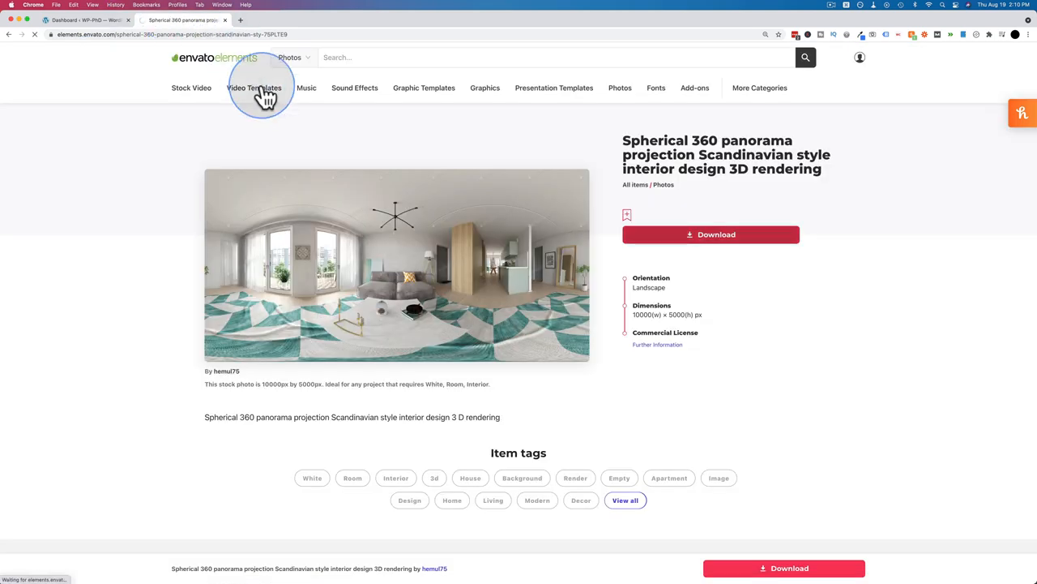
left_click(711, 234)
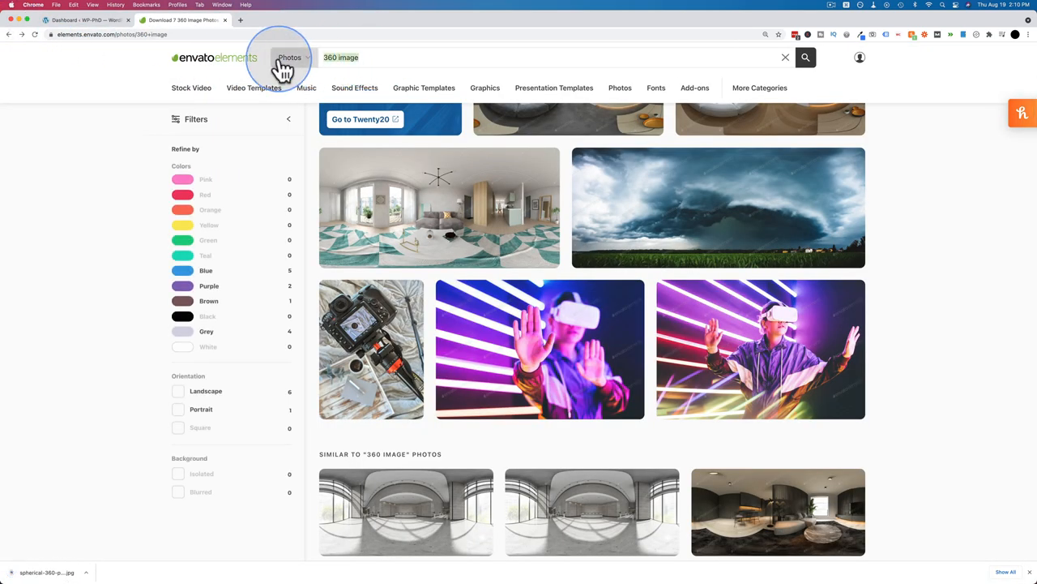
mouse_move(474, 210)
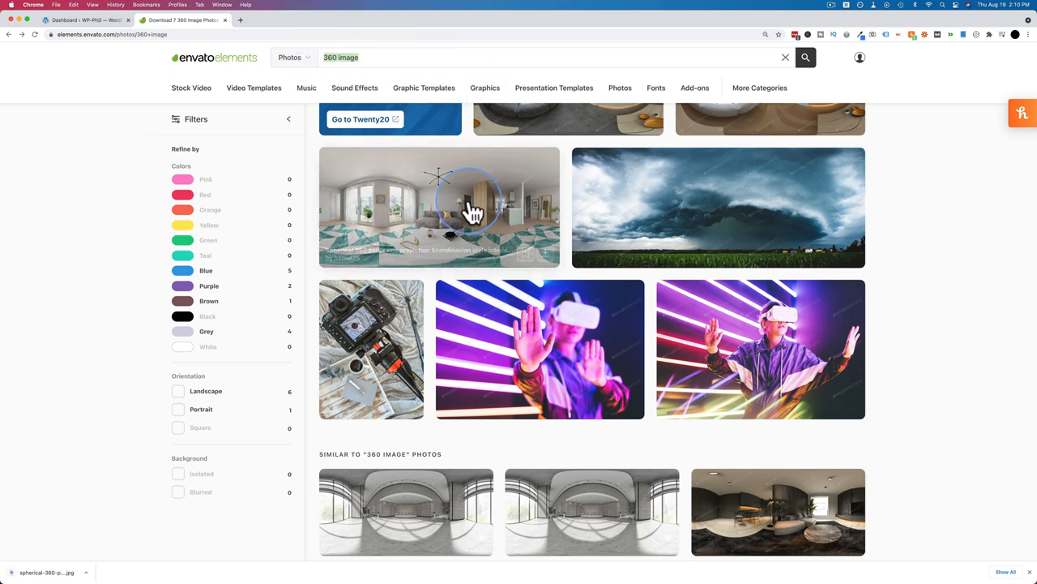
scroll("down", 3)
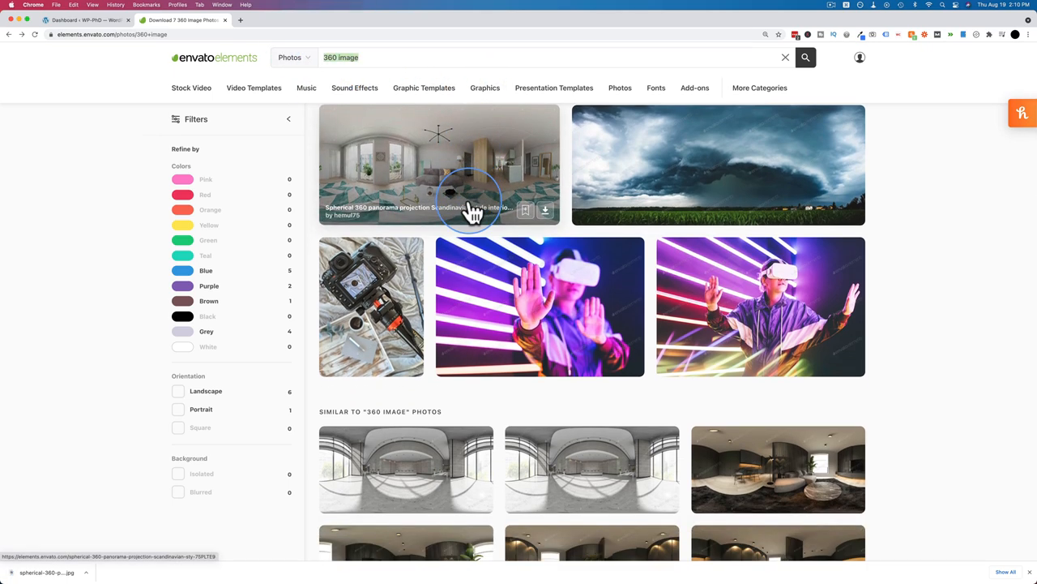
scroll("down", 3)
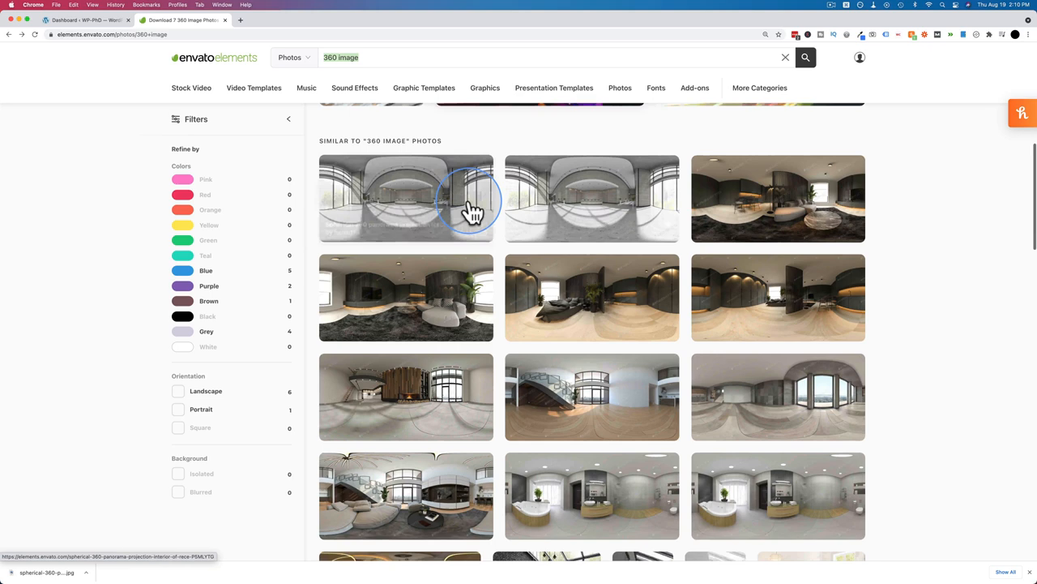
scroll("down", 3)
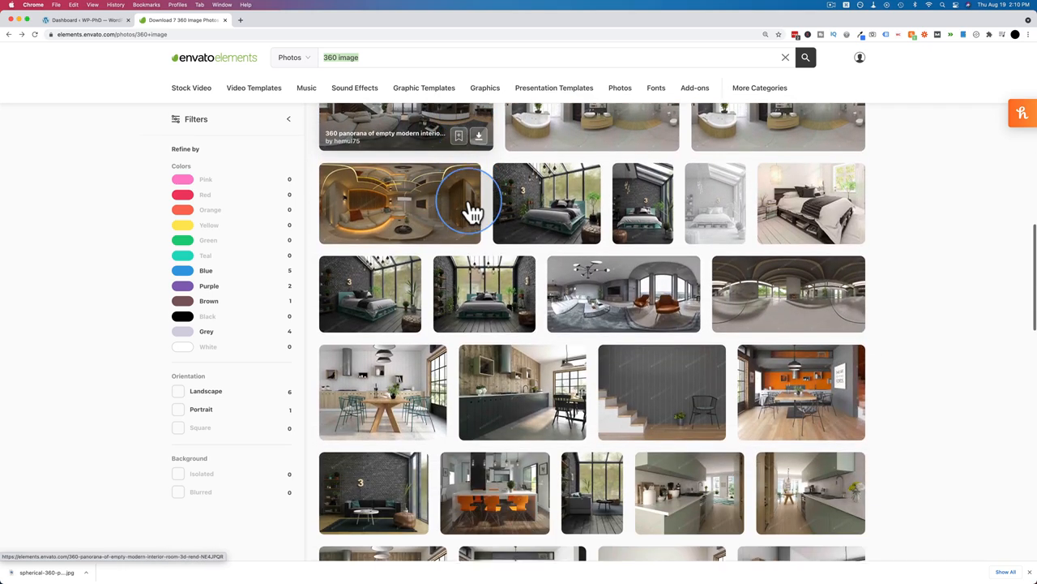
scroll("down", 3)
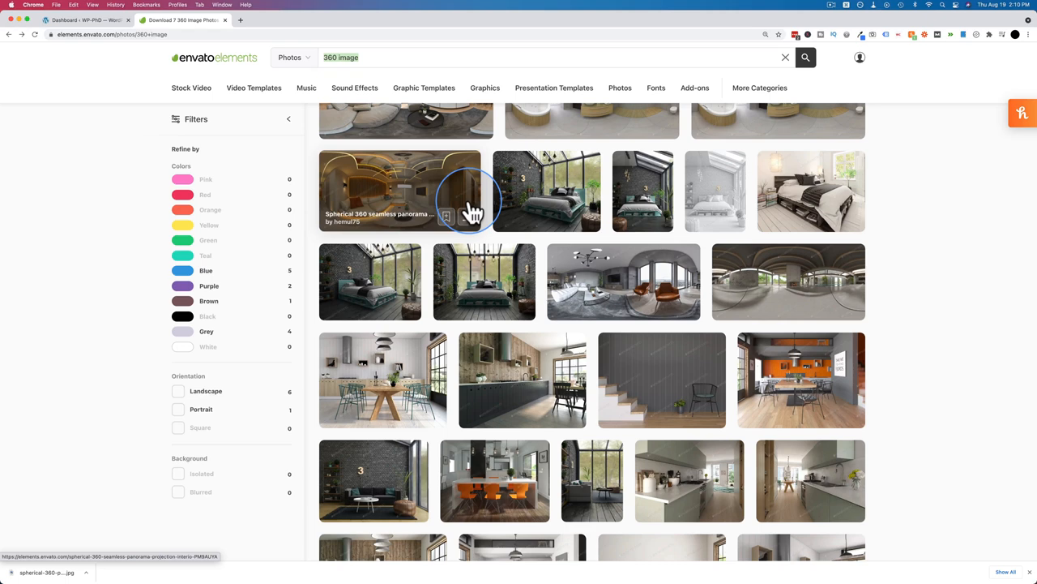
scroll("down", 3)
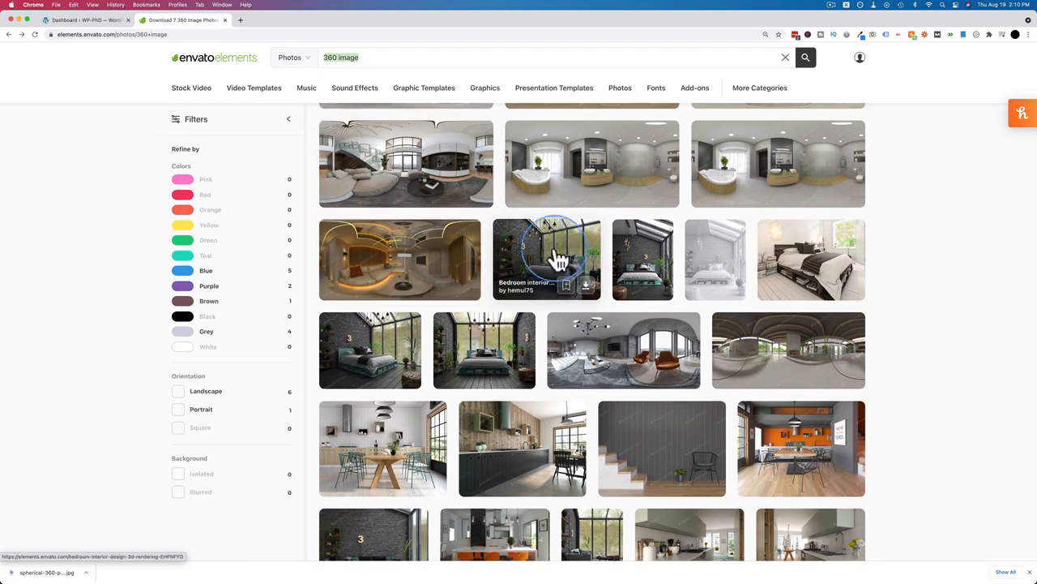
mouse_move(568, 255)
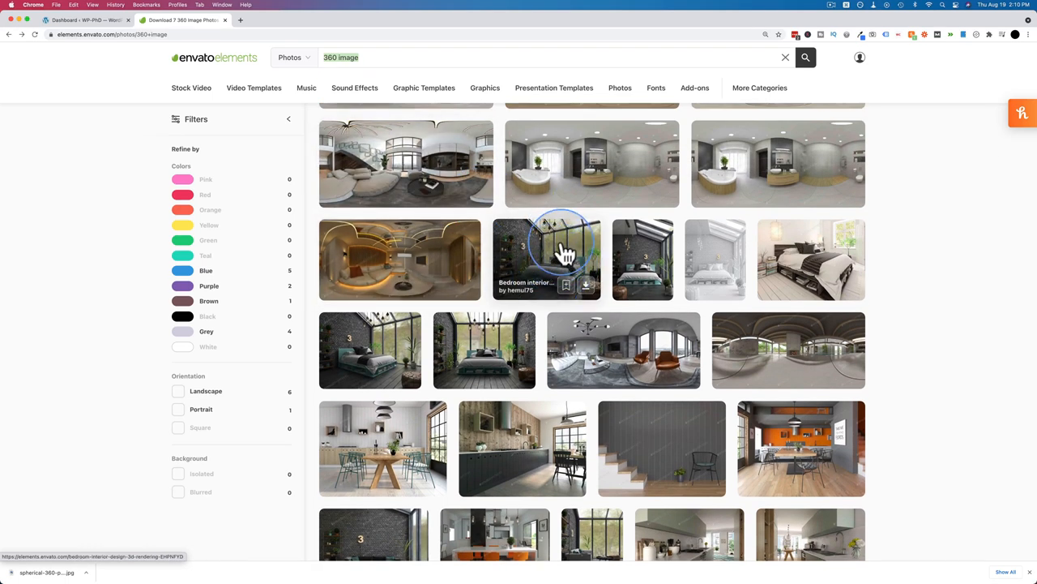
scroll("down", 3)
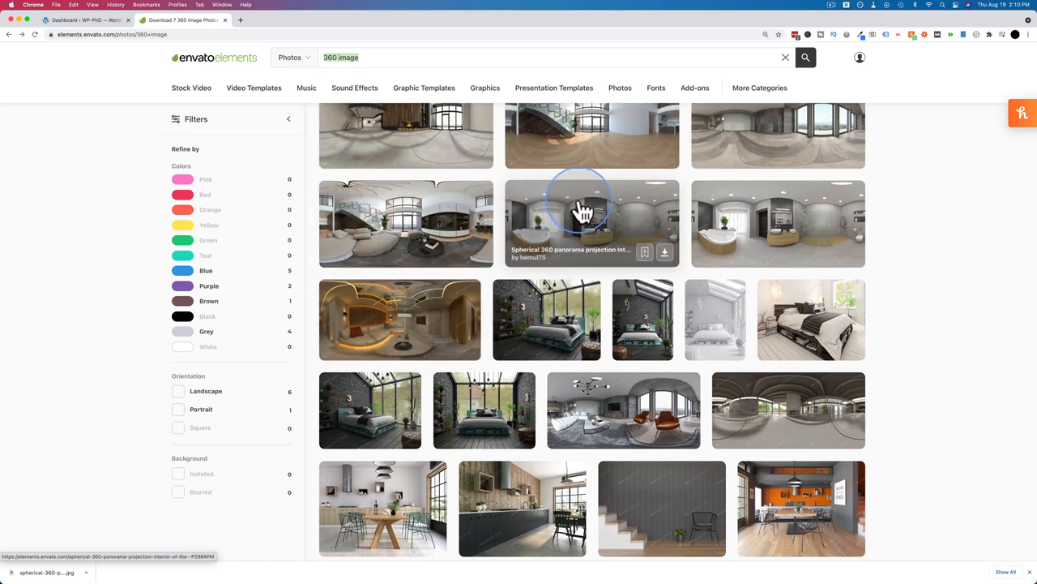
mouse_move(636, 209)
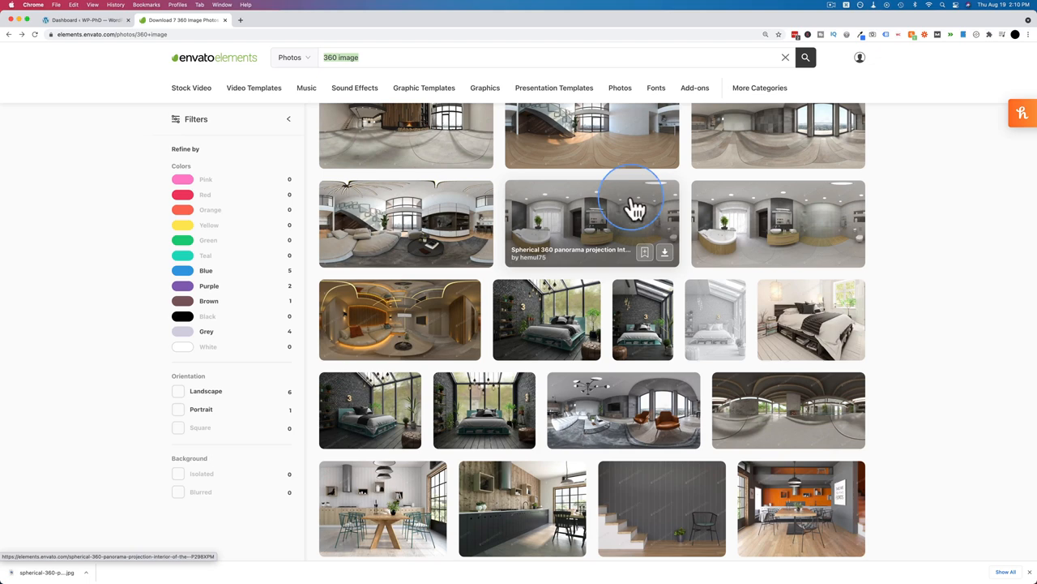
mouse_move(614, 213)
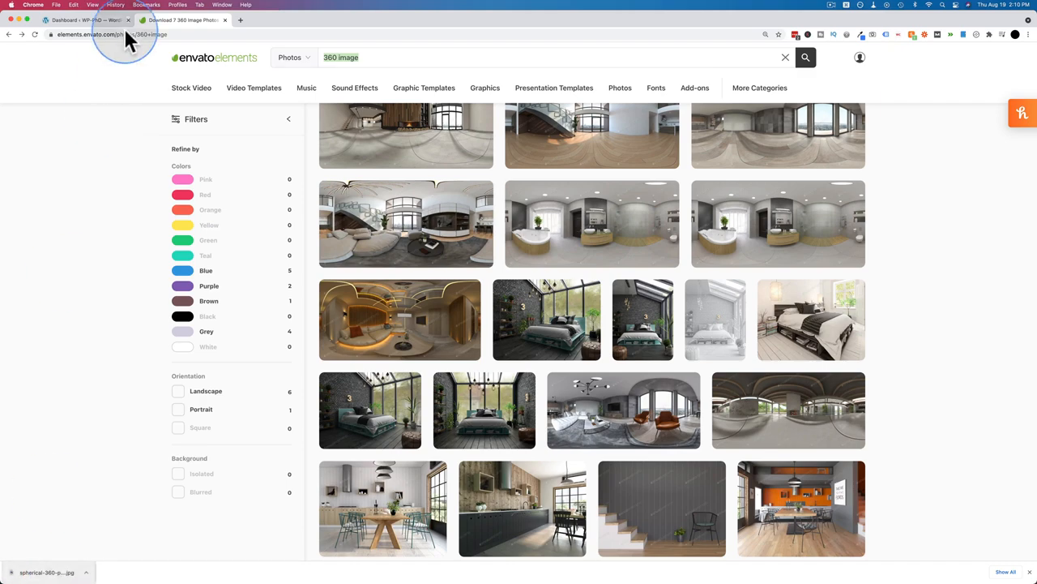
- Activate the Algori 360 Image plugin from the WordPress Plugins page
left_click(85, 19)
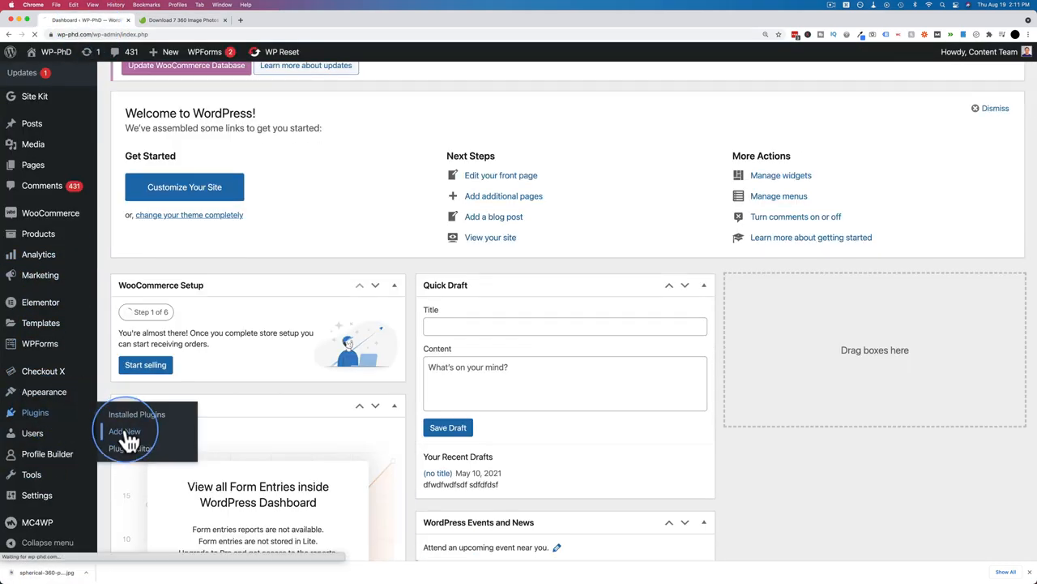
left_click(125, 431)
type("algori 360")
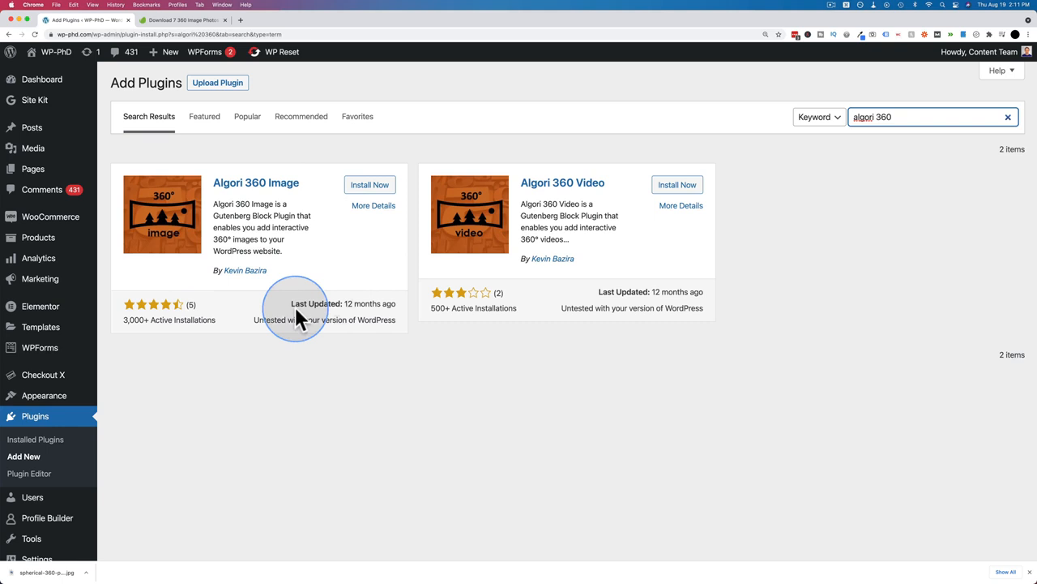
mouse_move(379, 316)
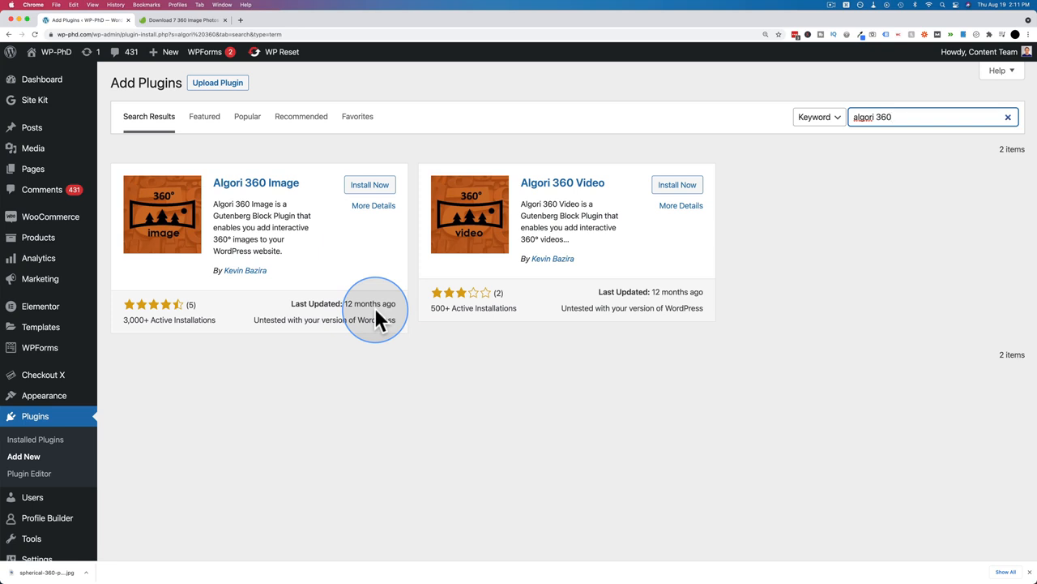
left_click(369, 183)
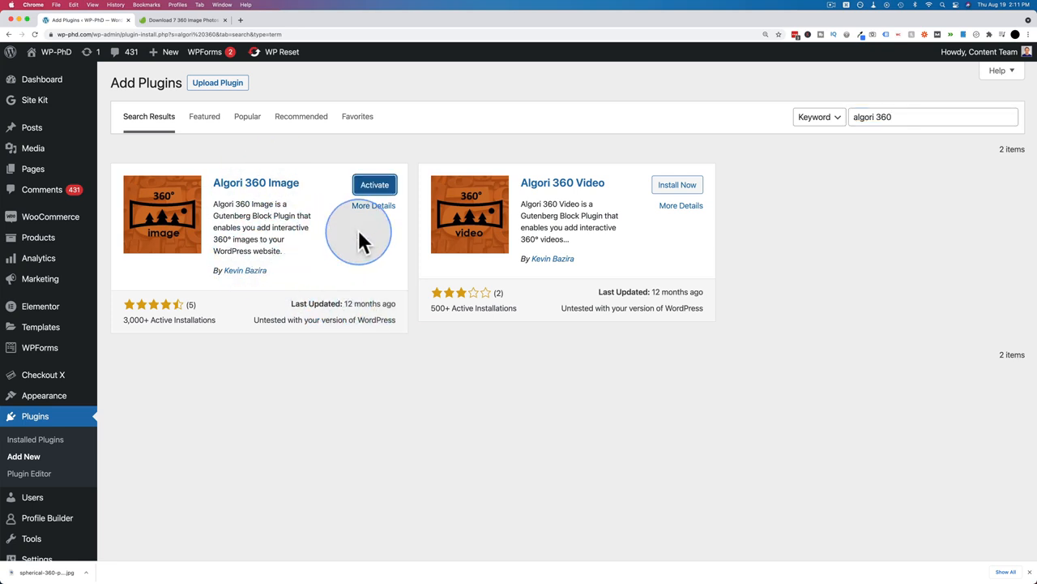
mouse_move(315, 199)
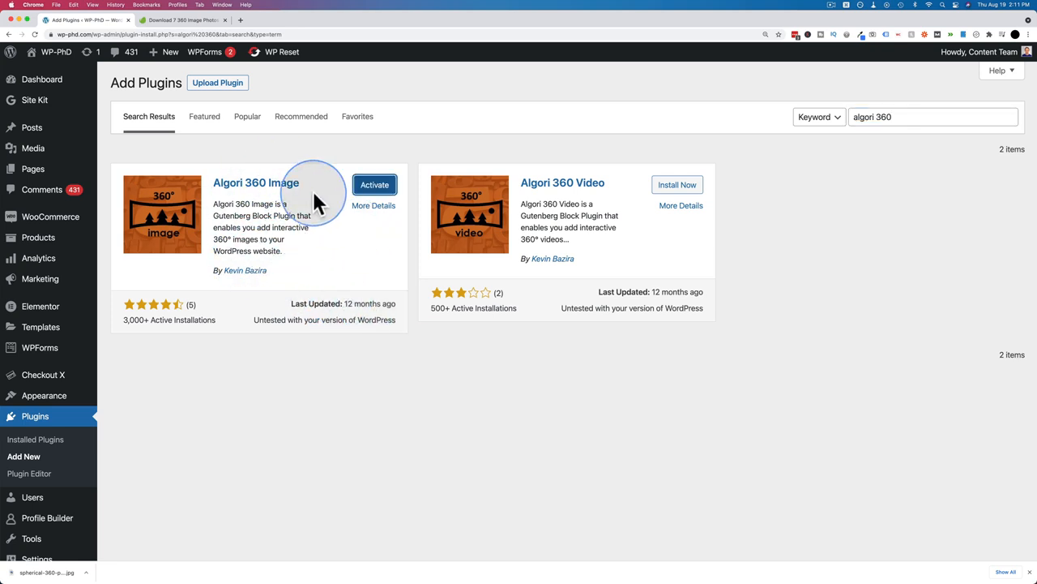
mouse_move(624, 188)
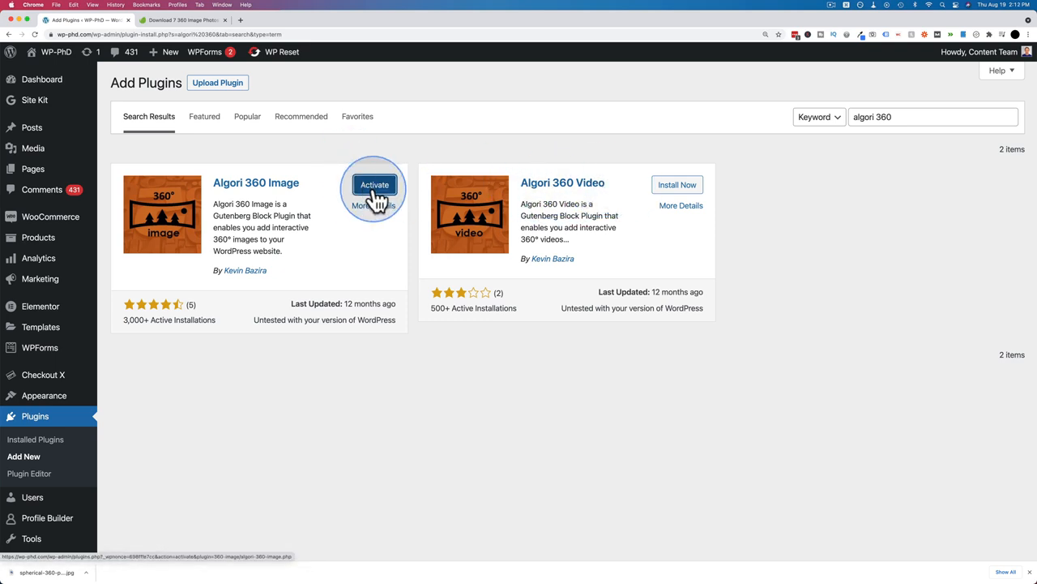
mouse_move(256, 183)
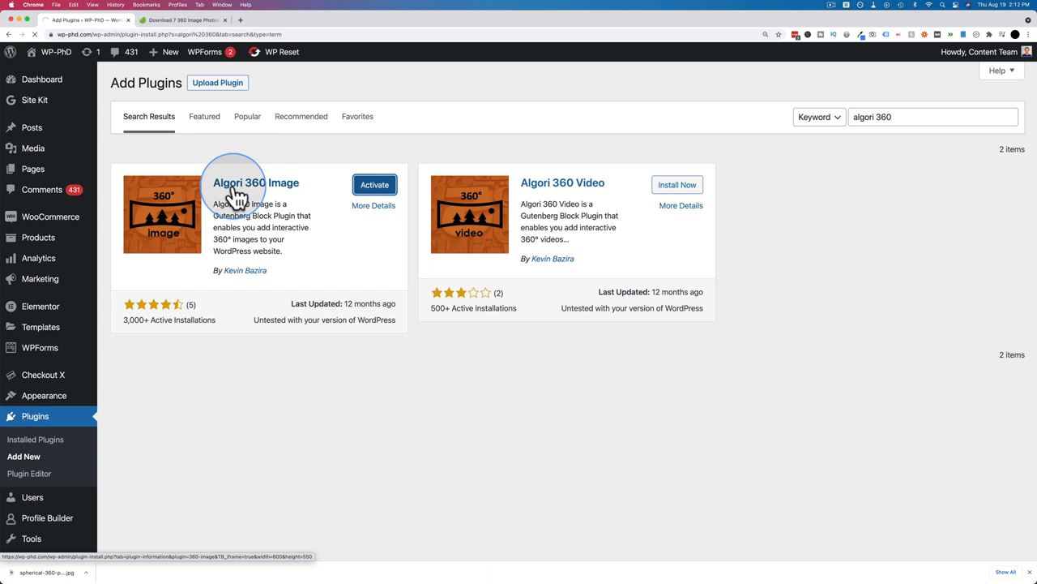
left_click(374, 184)
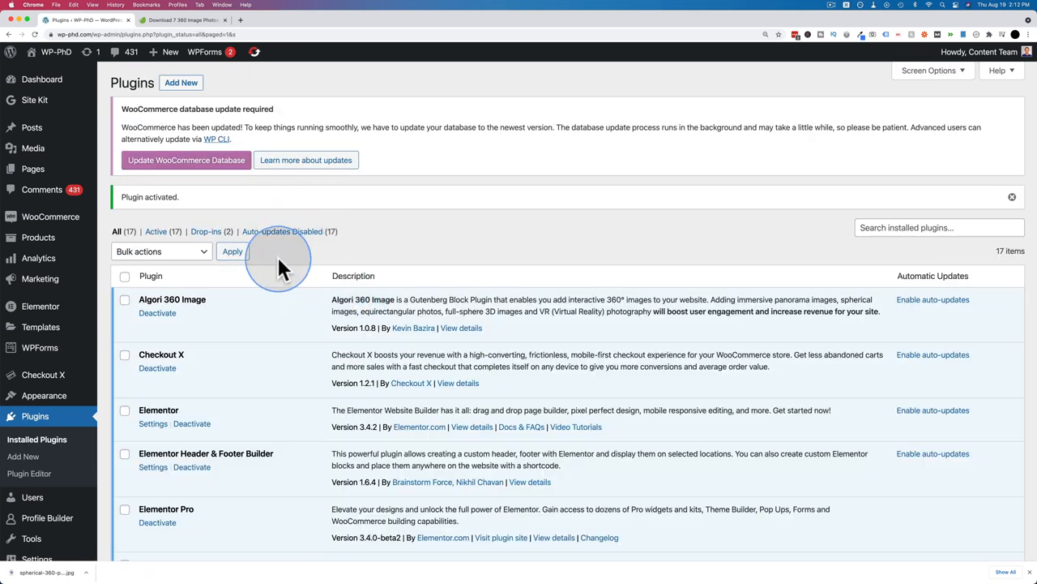
mouse_move(32, 128)
type("3")
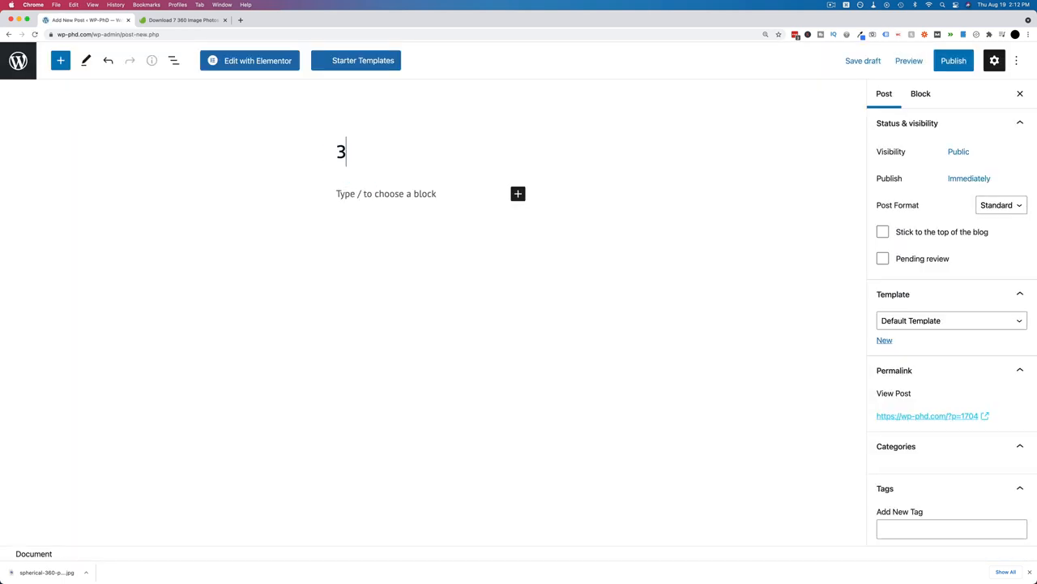
- Title the new post '360 Image' and insert a 360° Image block
type("60 Image")
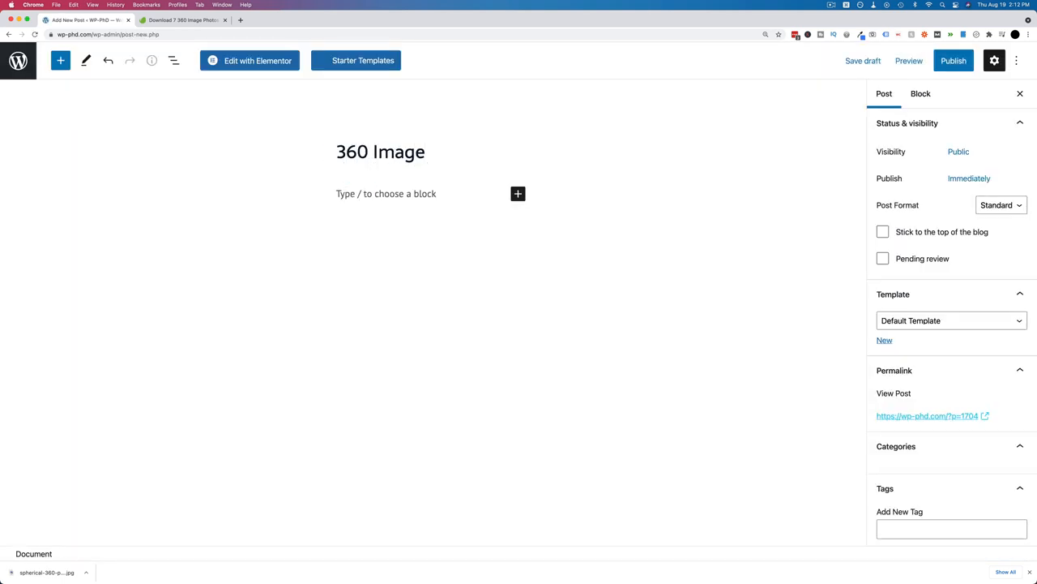
left_click(518, 193)
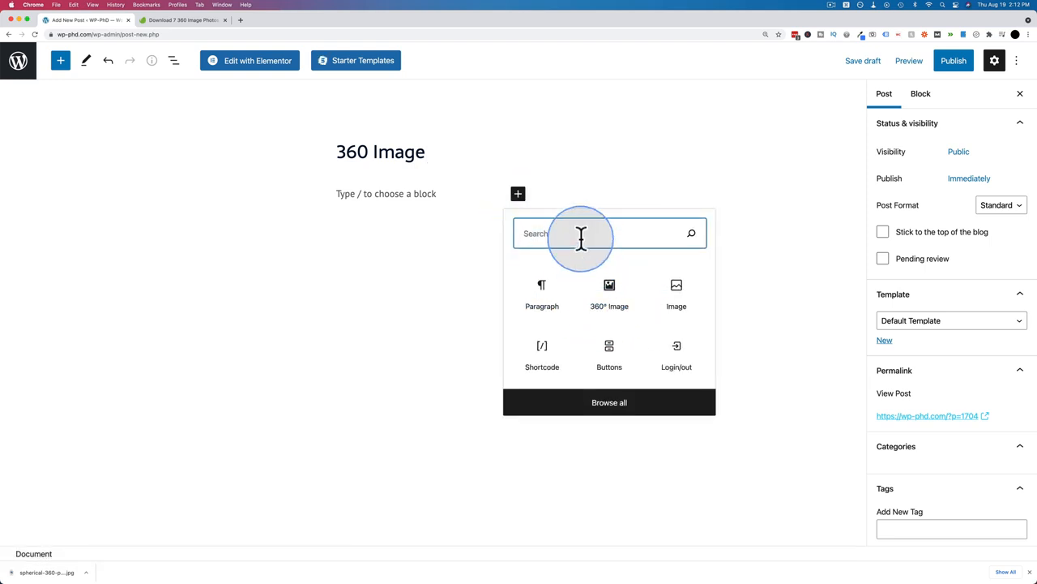
type("360")
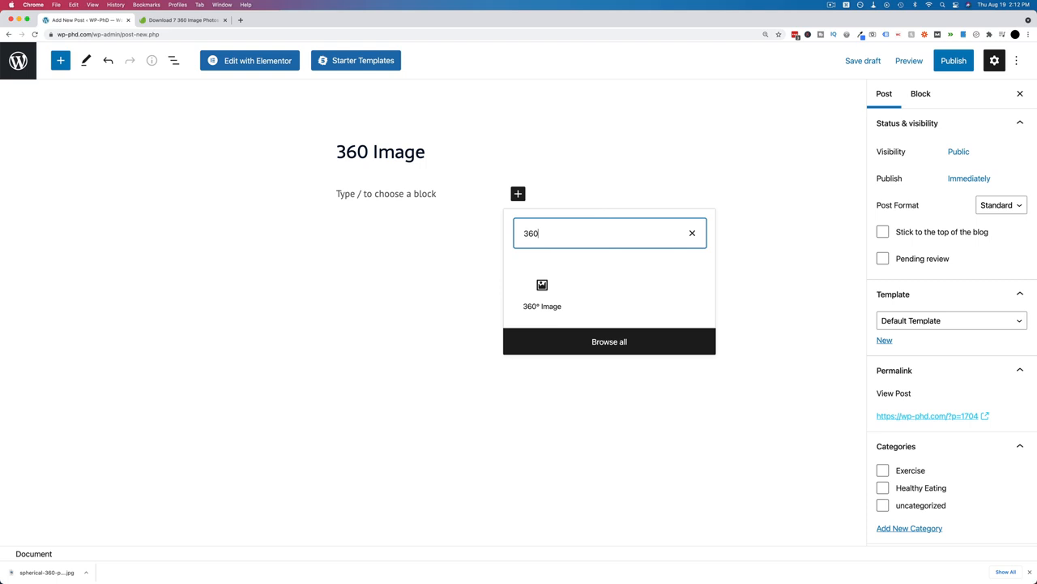
left_click(542, 292)
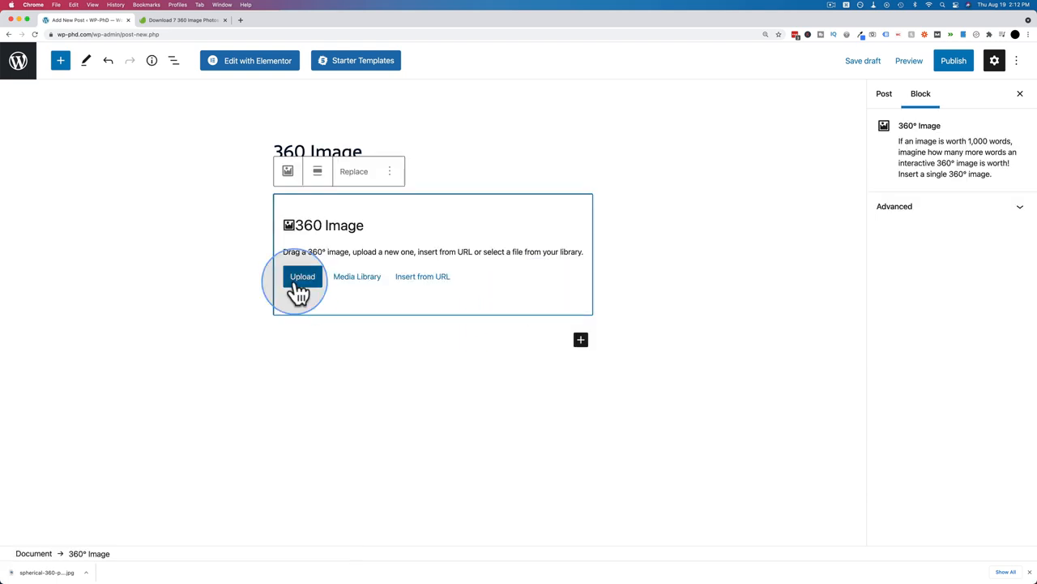
- Upload the Scandinavian spherical panorama JPG into the 360° Image block
left_click(302, 276)
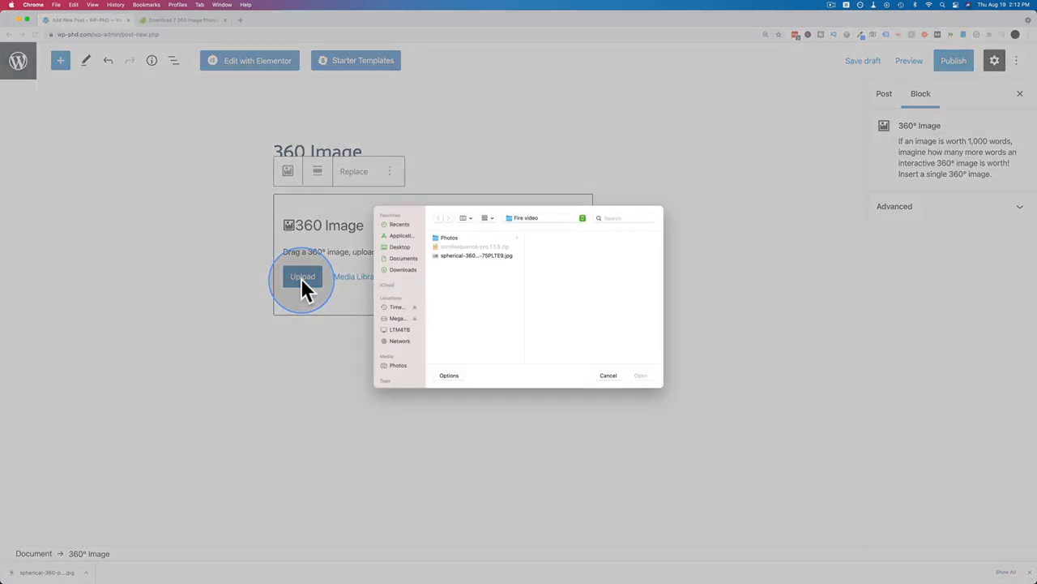
left_click(476, 255)
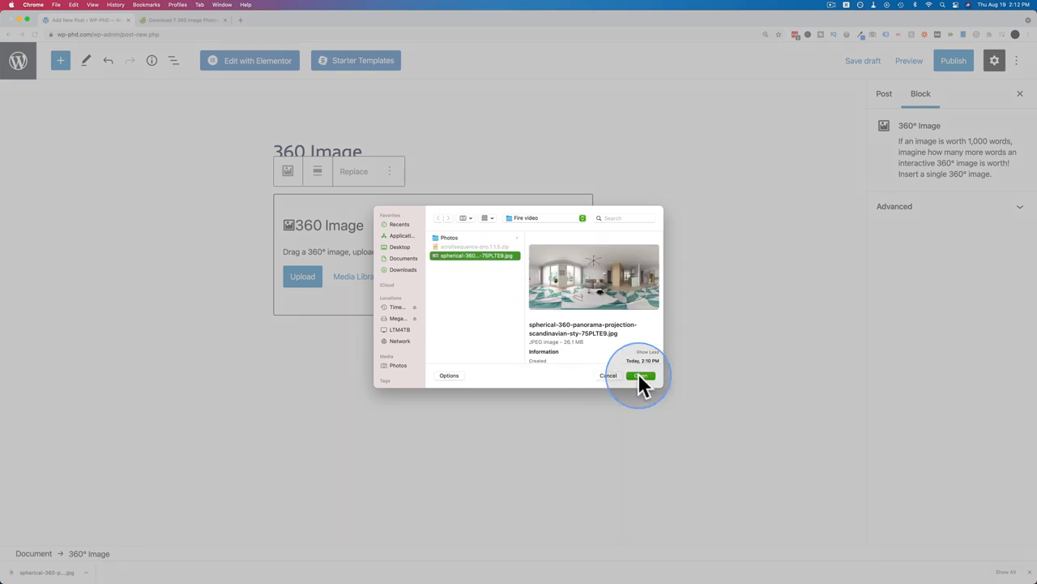
left_click(640, 375)
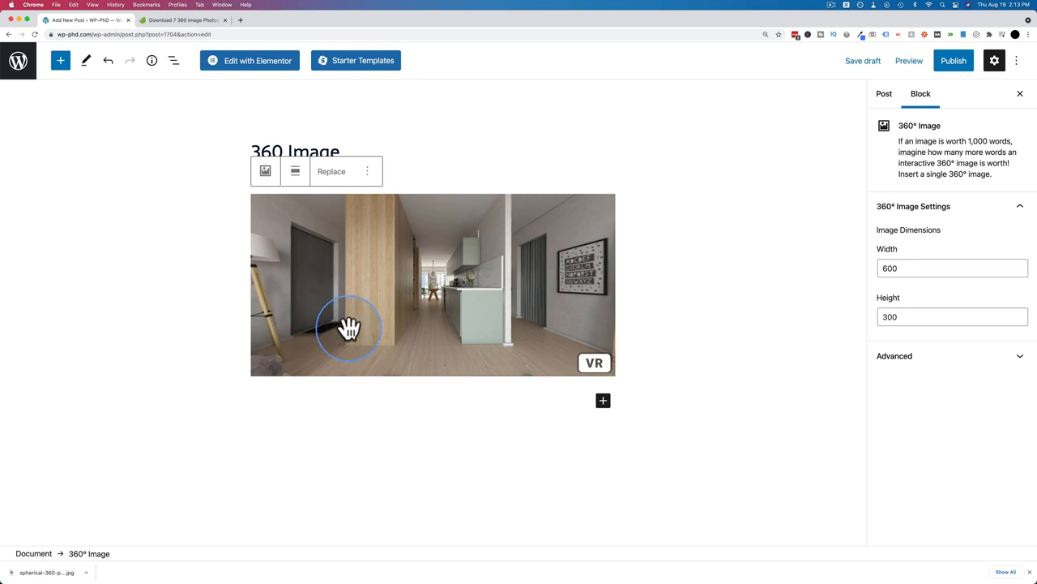
left_click_drag(349, 328, 462, 306)
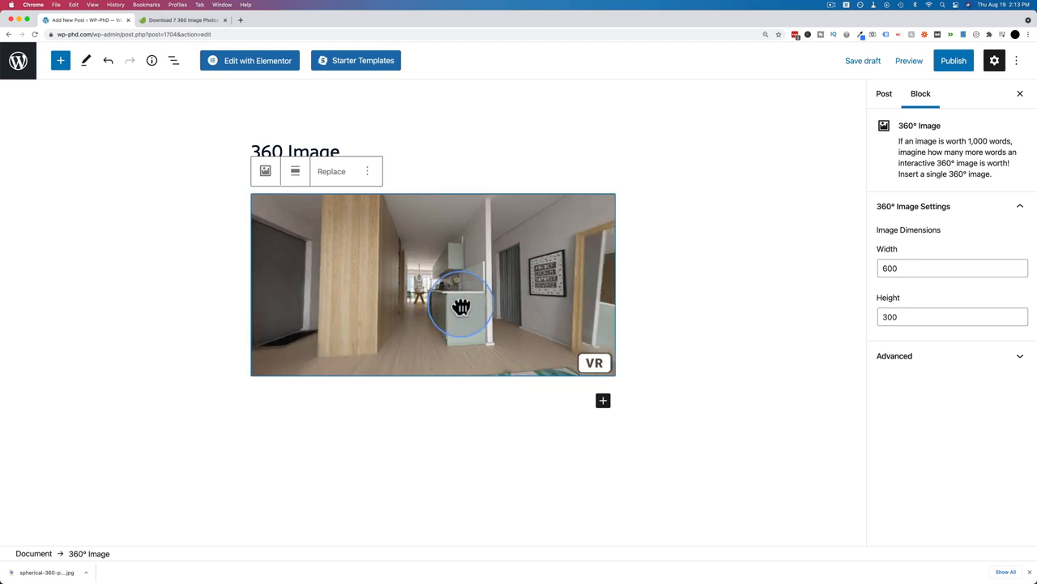
left_click_drag(462, 307, 526, 302)
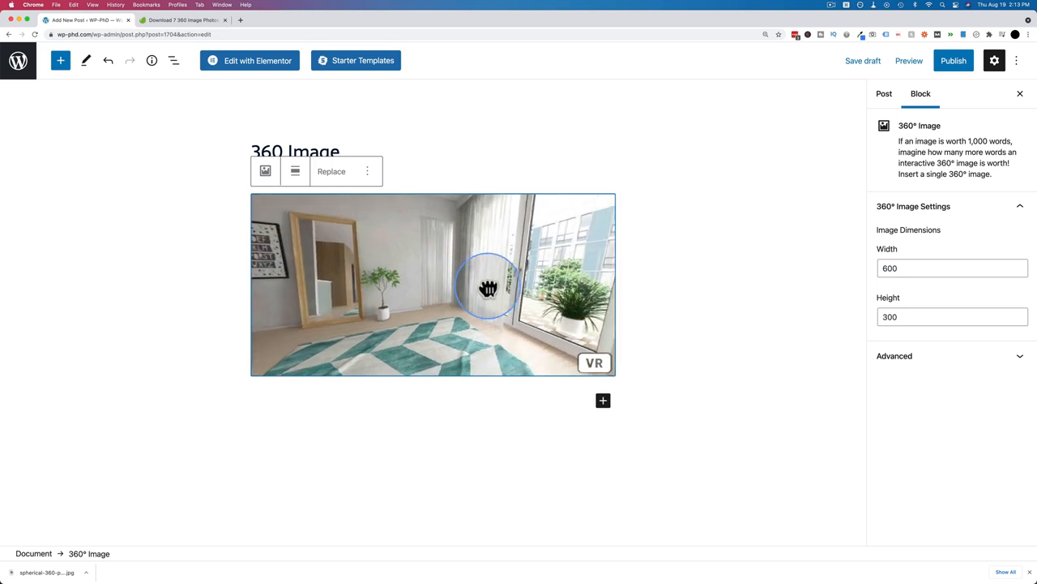
left_click_drag(488, 288, 441, 287)
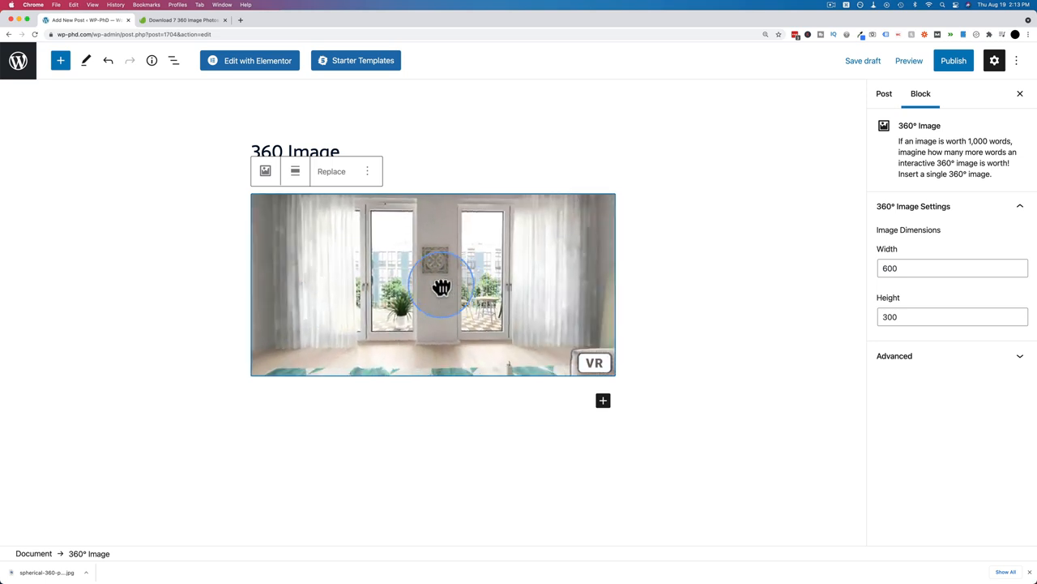
left_click_drag(442, 288, 405, 304)
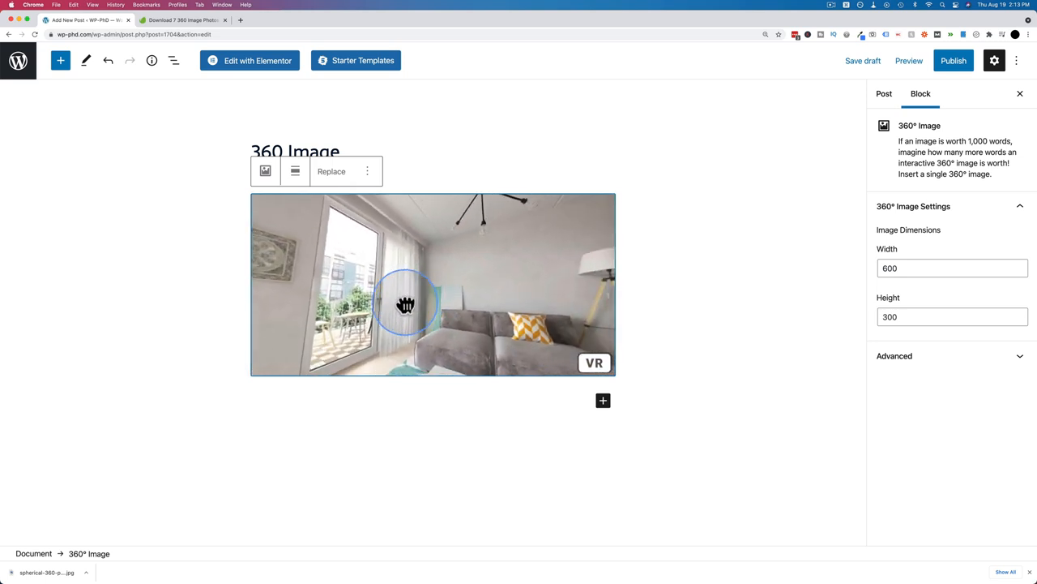
left_click_drag(405, 305, 598, 254)
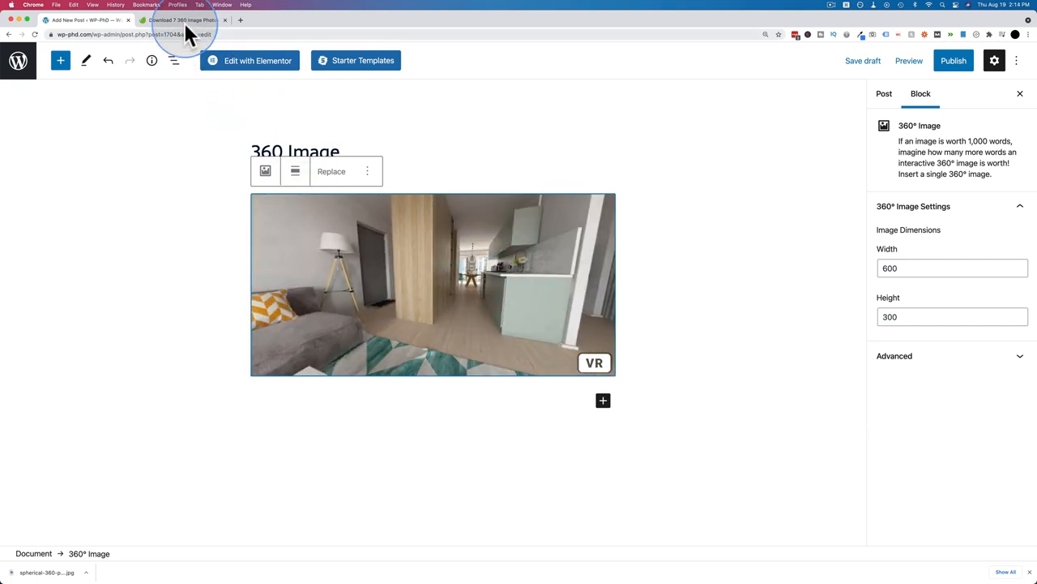
left_click(180, 20)
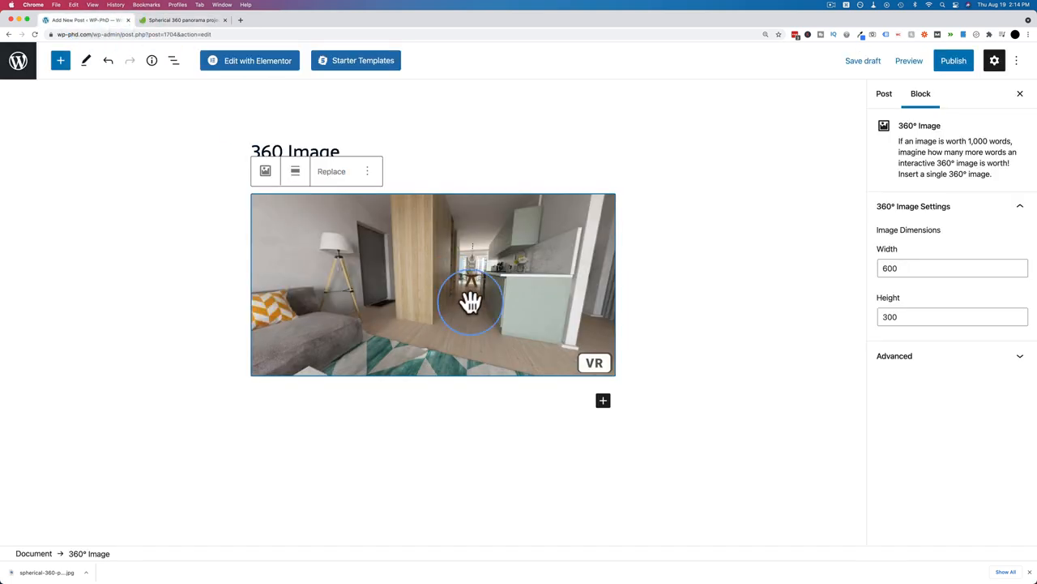
left_click_drag(471, 303, 411, 272)
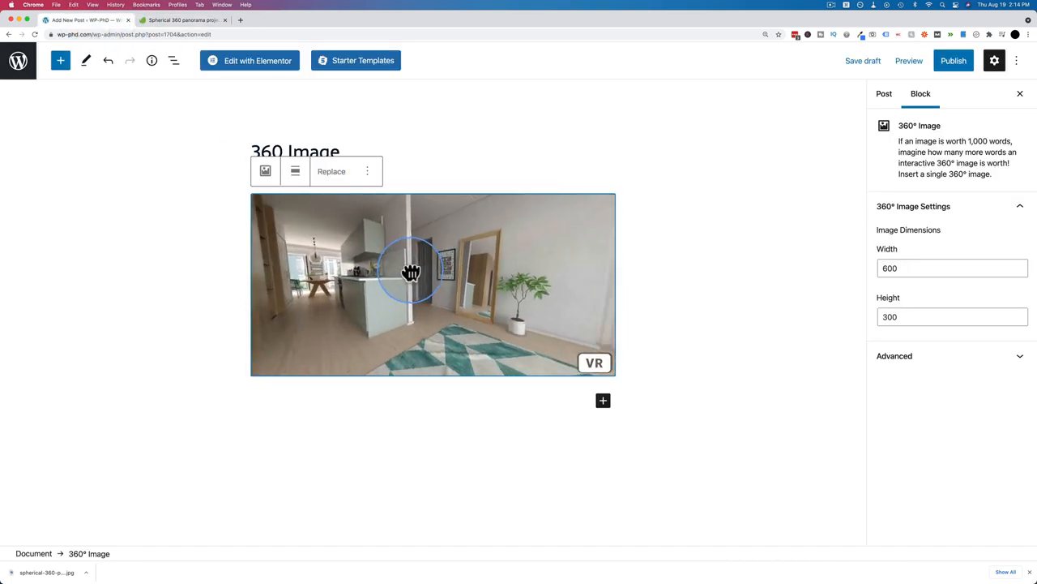
left_click_drag(410, 272, 436, 265)
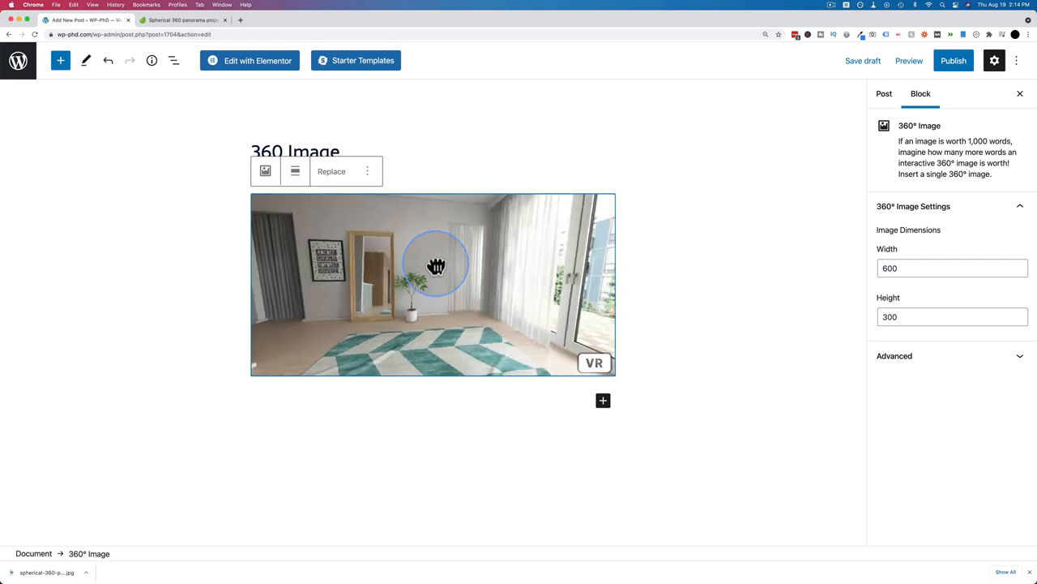
- Publish the '360 Image' post, drag its live panorama, and enter full-screen VR mode
left_click(953, 60)
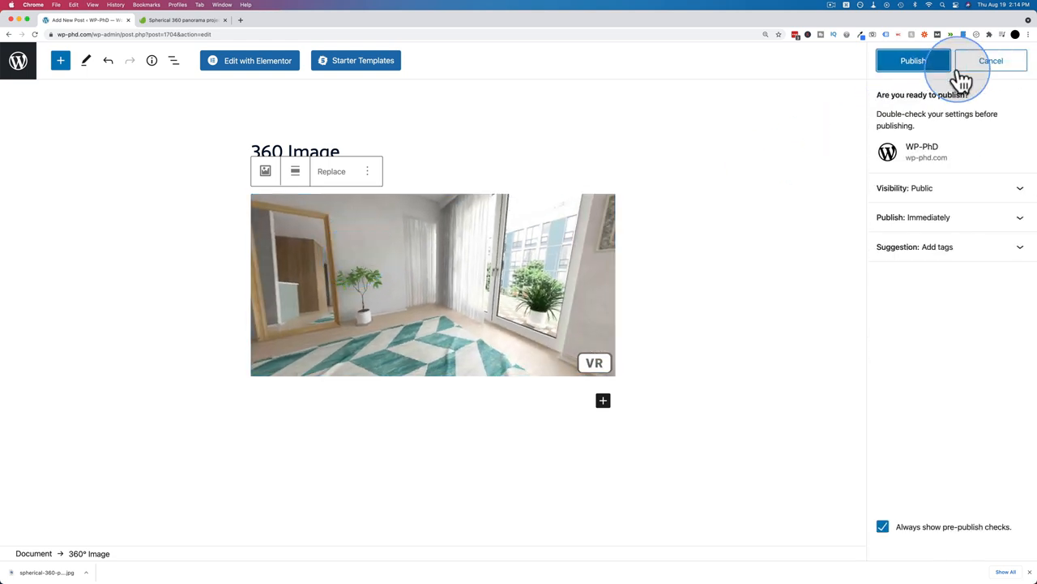
left_click(913, 59)
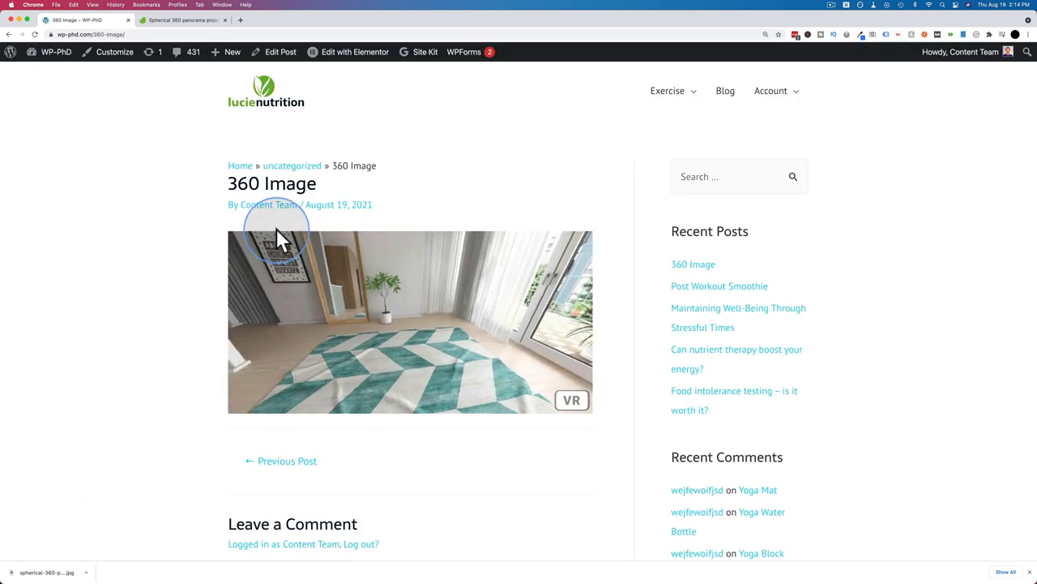
left_click_drag(279, 235, 531, 373)
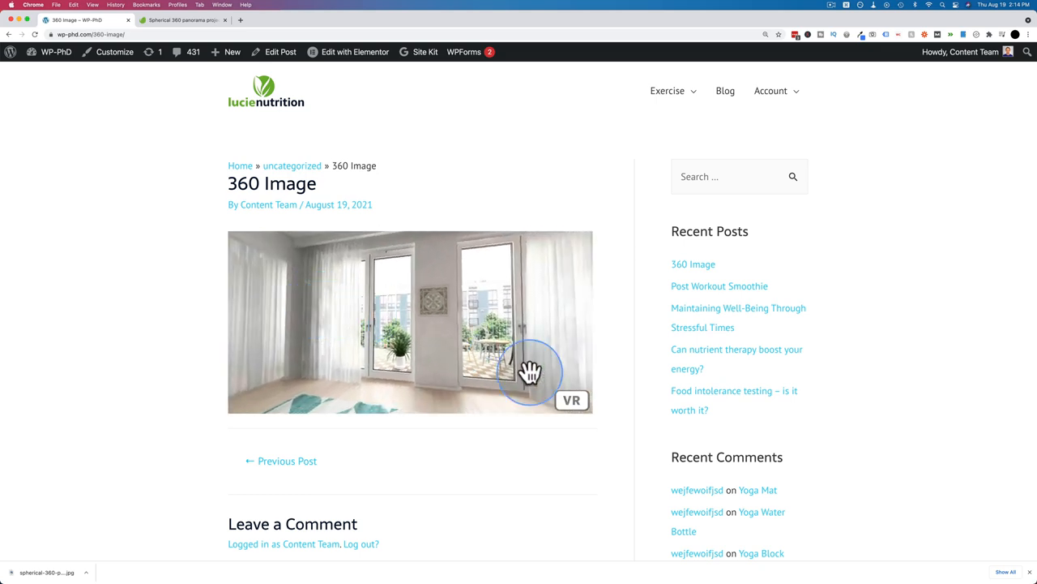
left_click(571, 400)
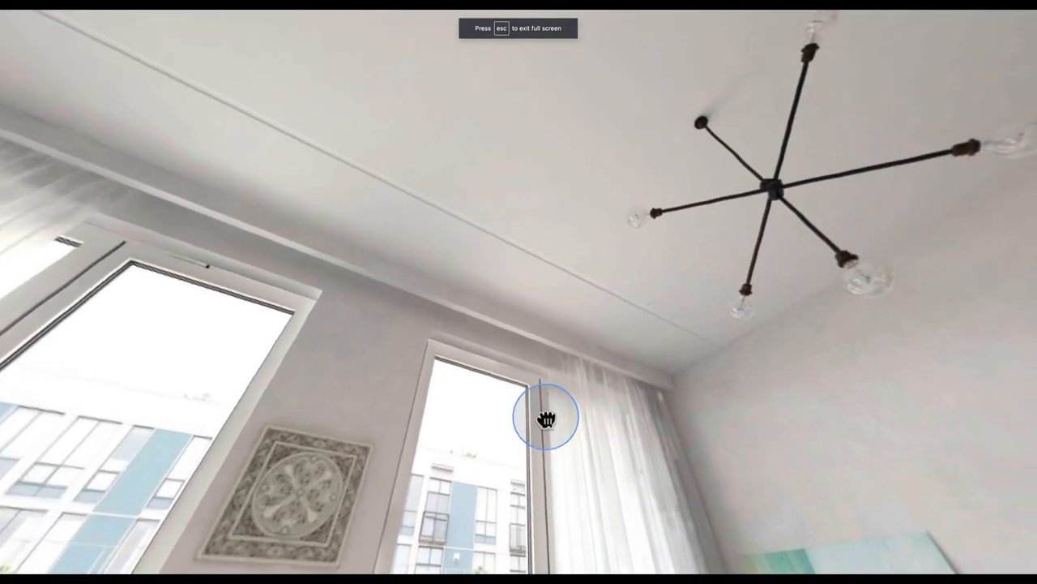
- Look around in full screen, then pan the embedded panorama toward the sofa and coffee table
left_click_drag(545, 416, 272, 326)
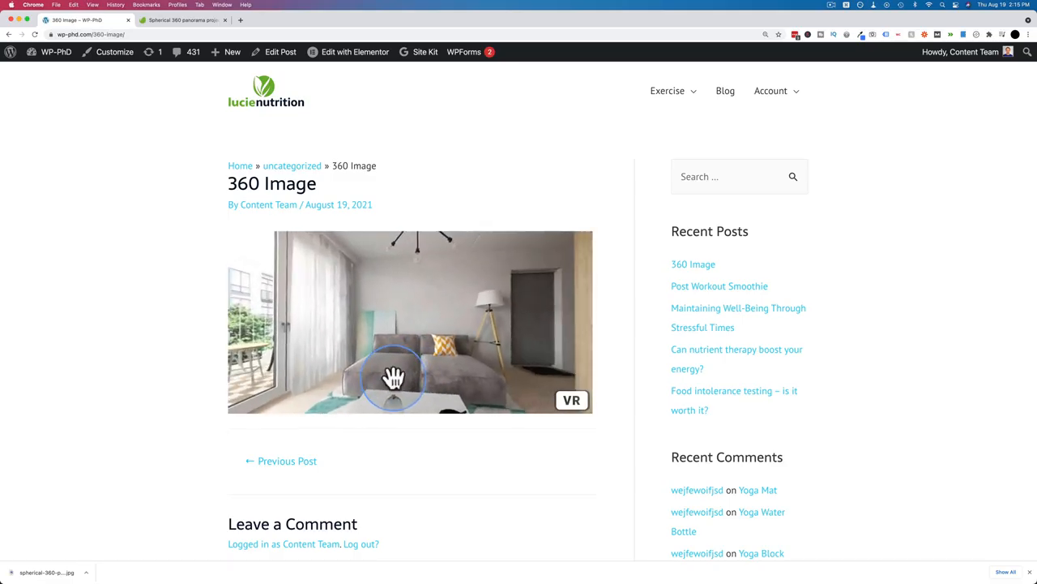
left_click_drag(395, 379, 469, 289)
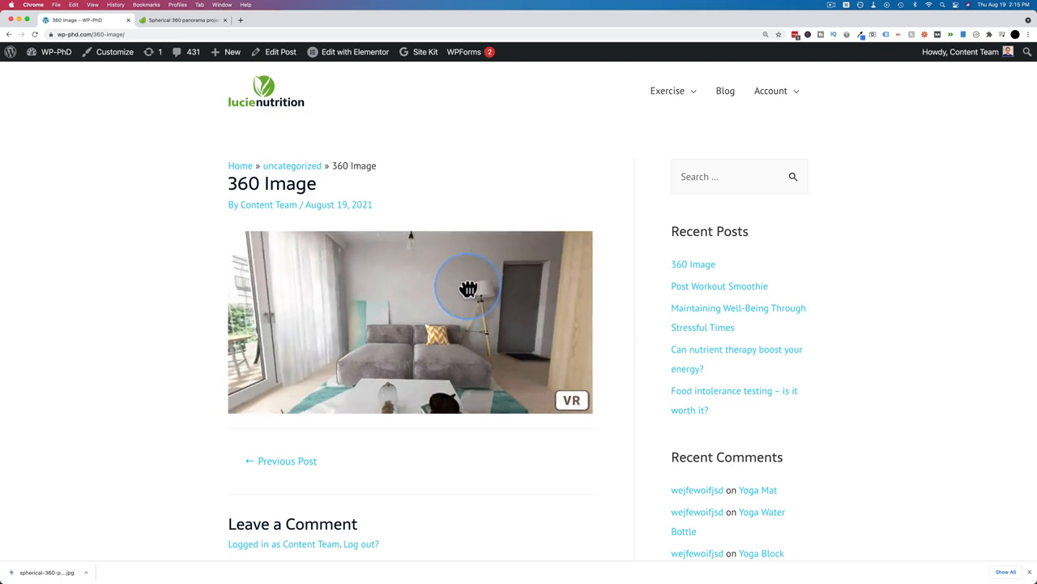
left_click_drag(468, 290, 397, 290)
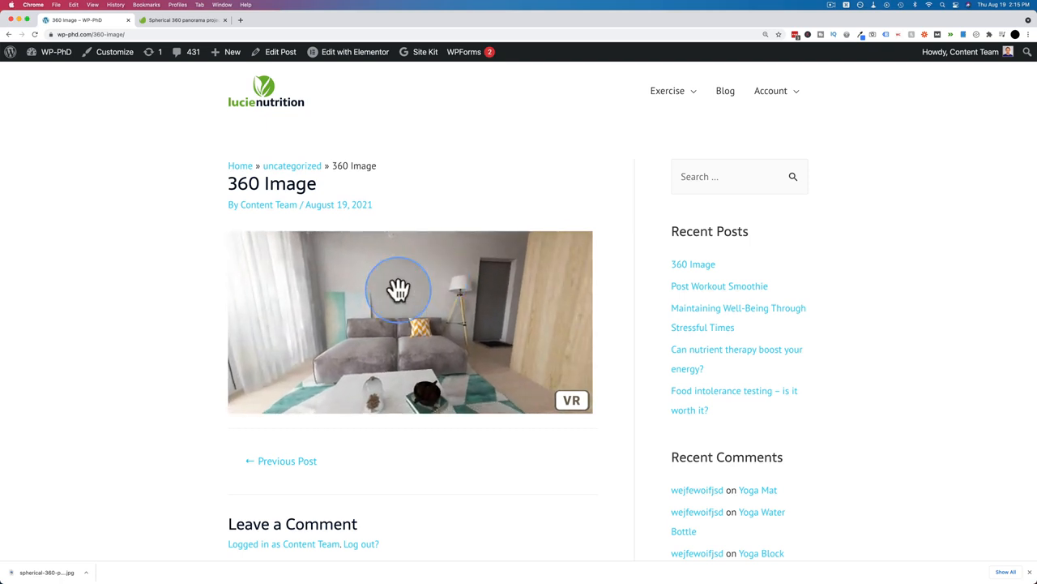